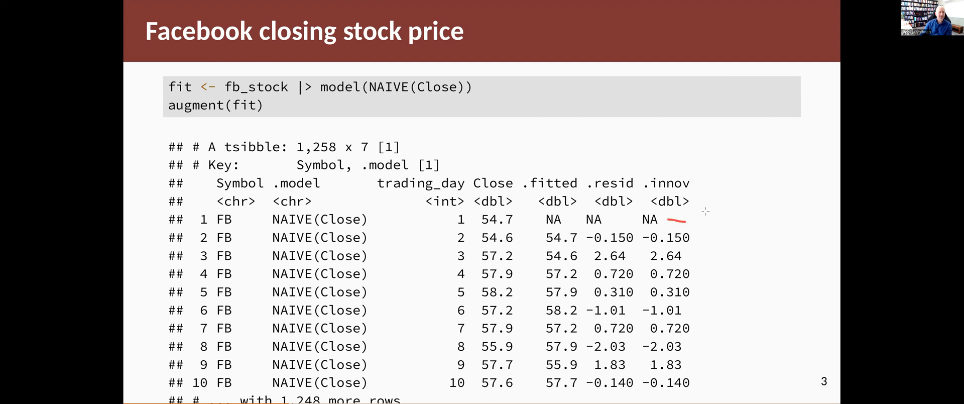
pyautogui.moveTo(708, 193)
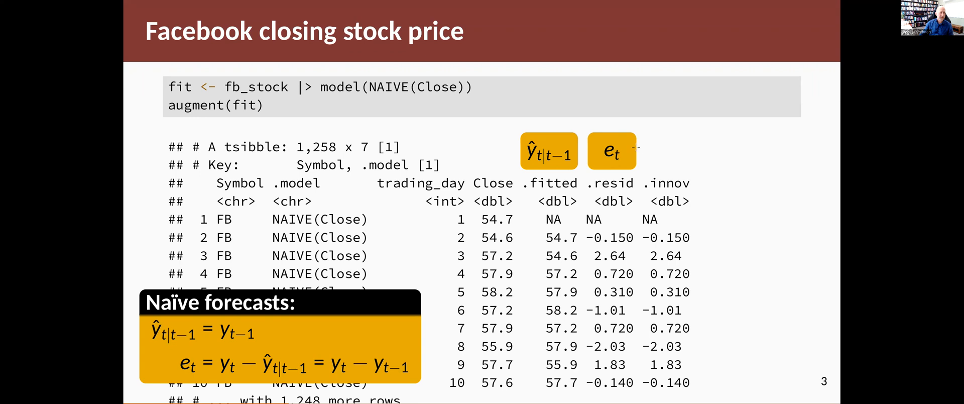
pyautogui.moveTo(529, 190); pyautogui.dragTo(566, 190)
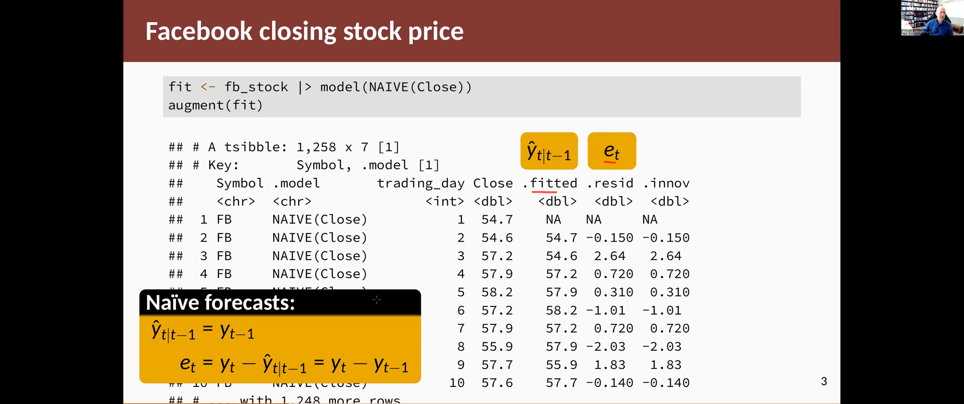
pyautogui.moveTo(218, 344); pyautogui.dragTo(252, 345)
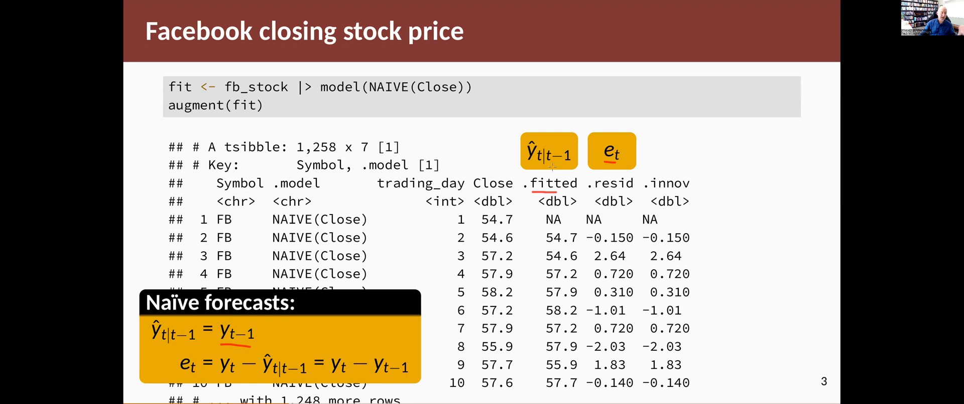
pyautogui.moveTo(491, 204)
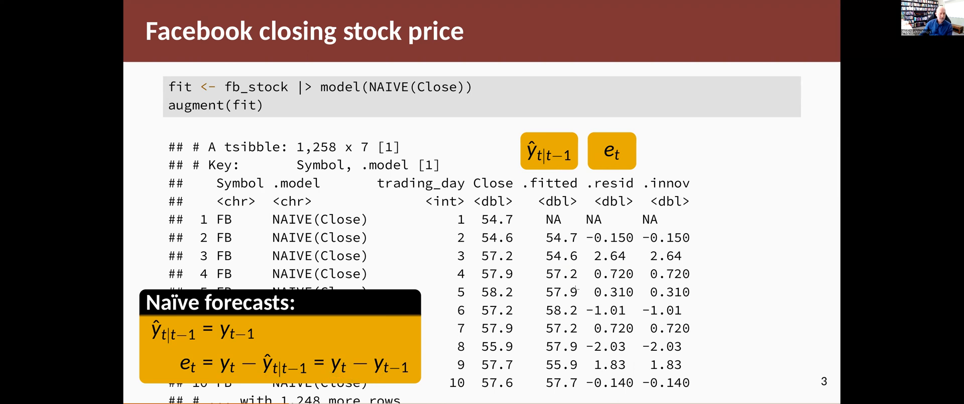
pyautogui.moveTo(544, 265); pyautogui.dragTo(630, 265)
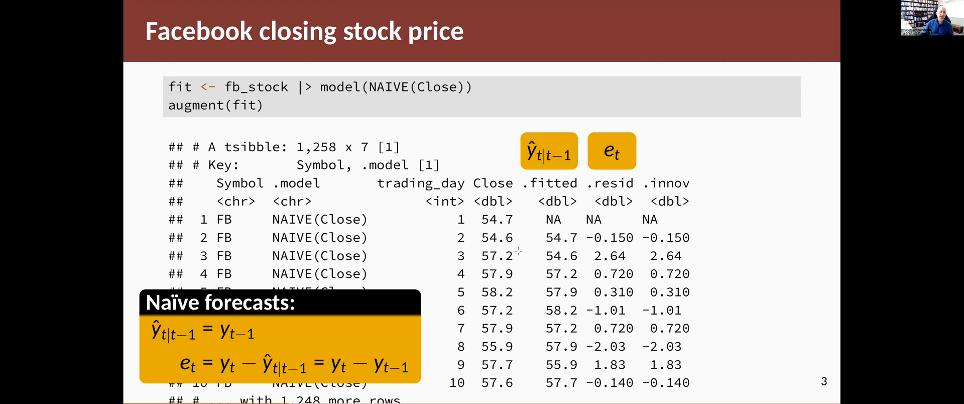
pyautogui.moveTo(511, 260)
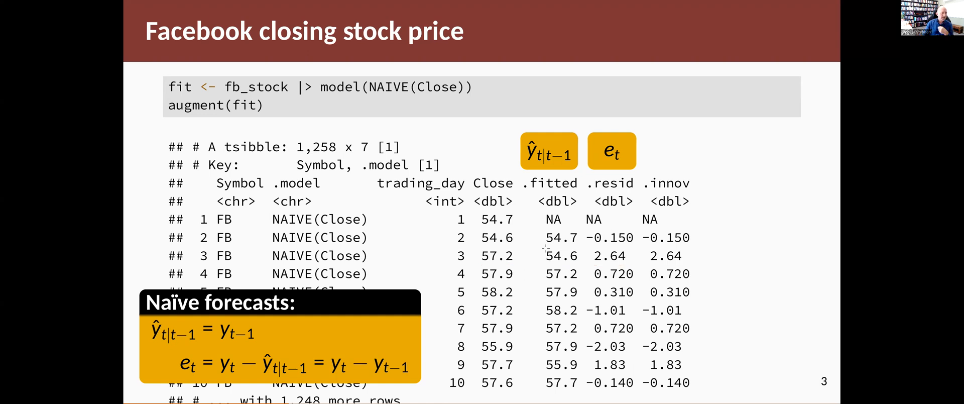
# Advance to the Facebook closing prices versus naïve fitted values plot after day 1100.
pyautogui.press('Right')
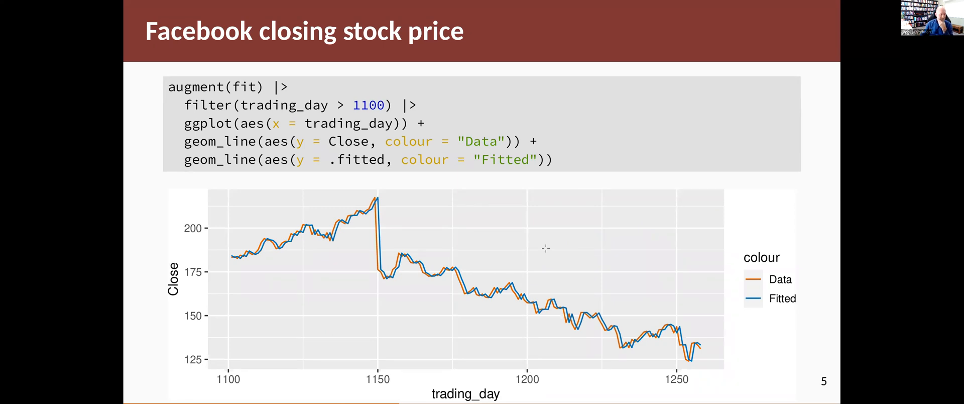
pyautogui.moveTo(397, 214)
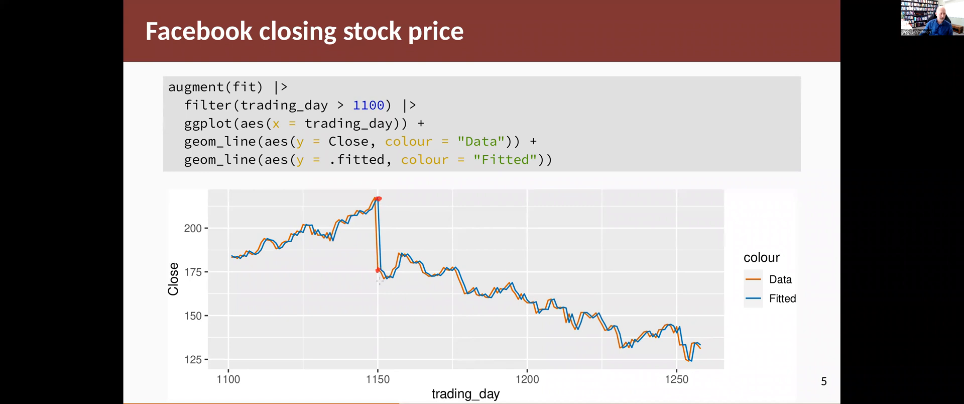
pyautogui.moveTo(505, 293)
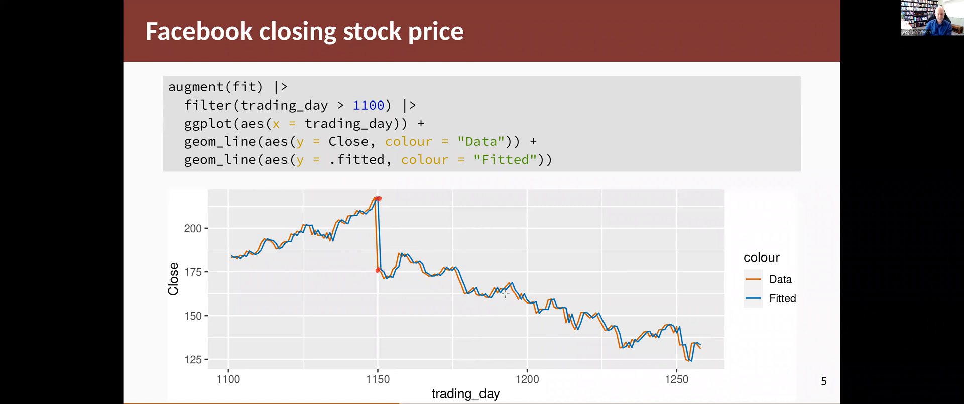
# Show the naïve-method residuals plot and circle the noisier residuals near the end.
pyautogui.press('Right')
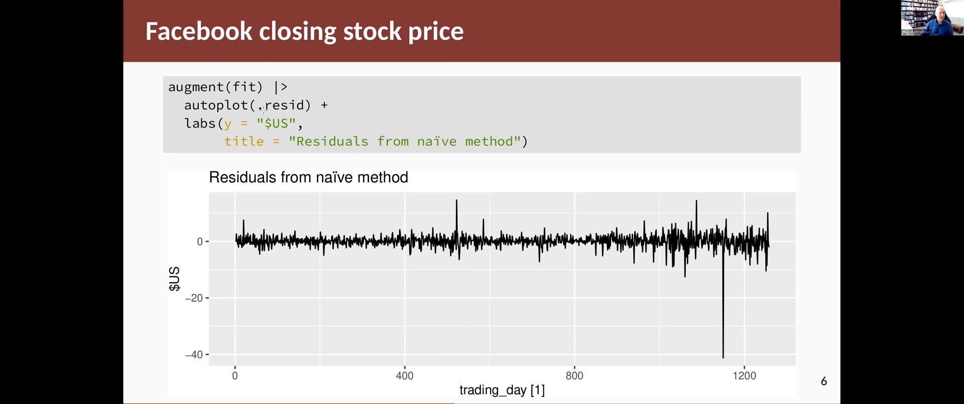
pyautogui.moveTo(309, 111)
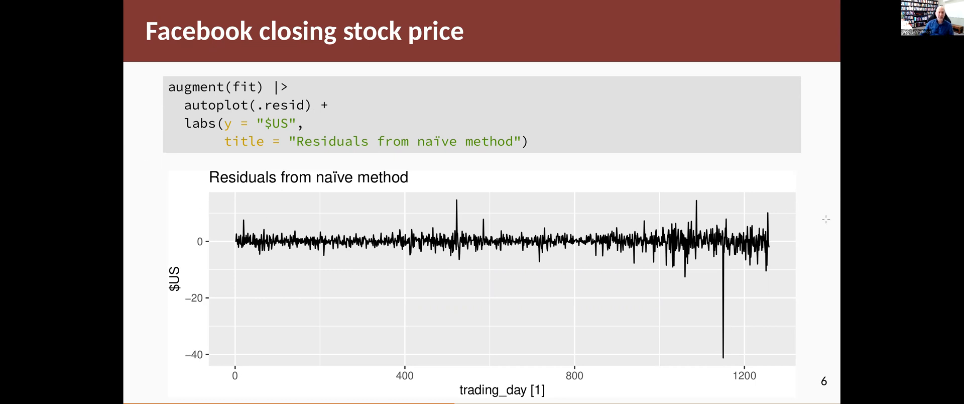
pyautogui.moveTo(729, 358)
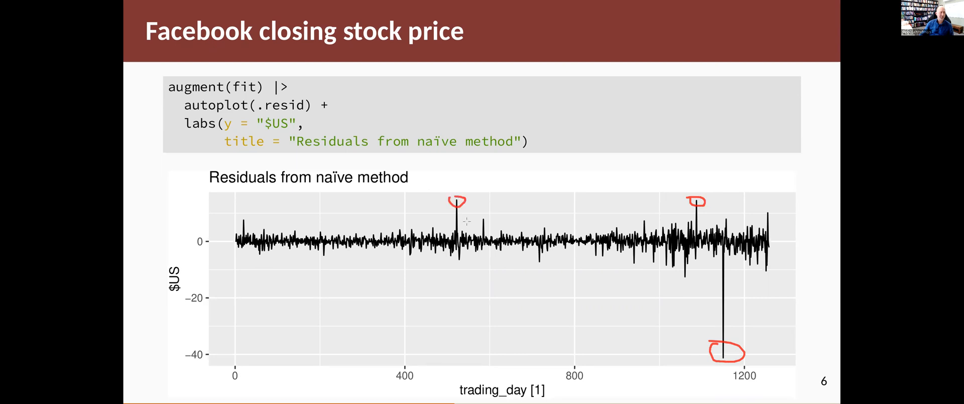
pyautogui.moveTo(615, 258)
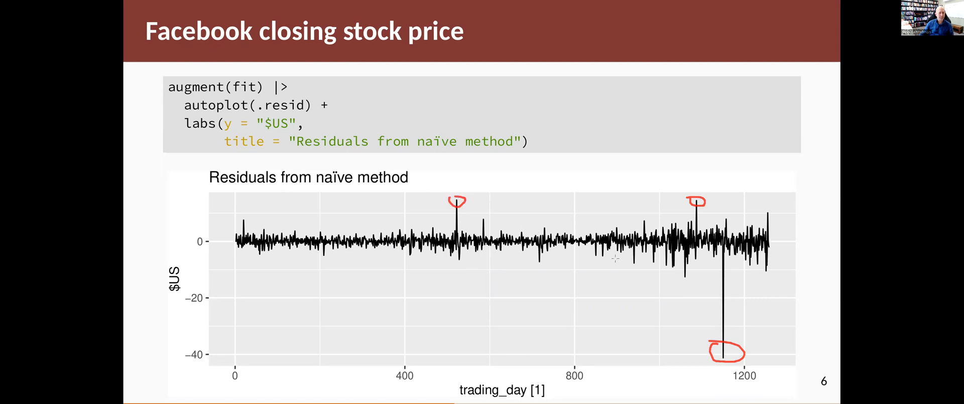
pyautogui.moveTo(689, 221); pyautogui.dragTo(784, 219)
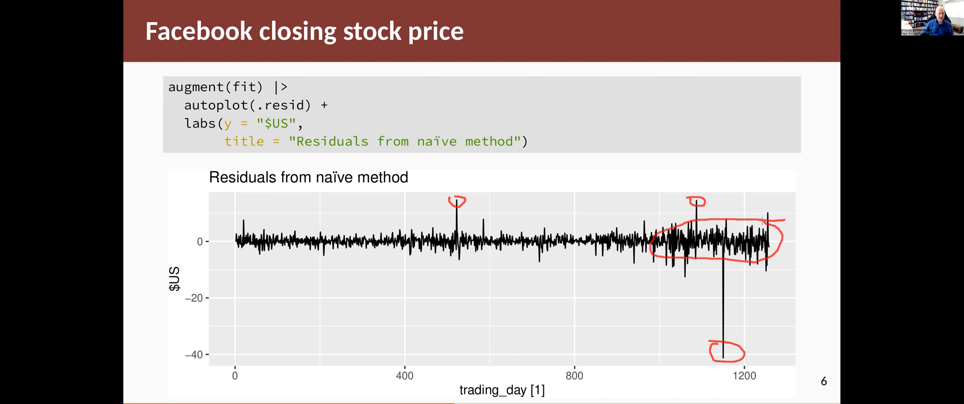
pyautogui.moveTo(551, 259)
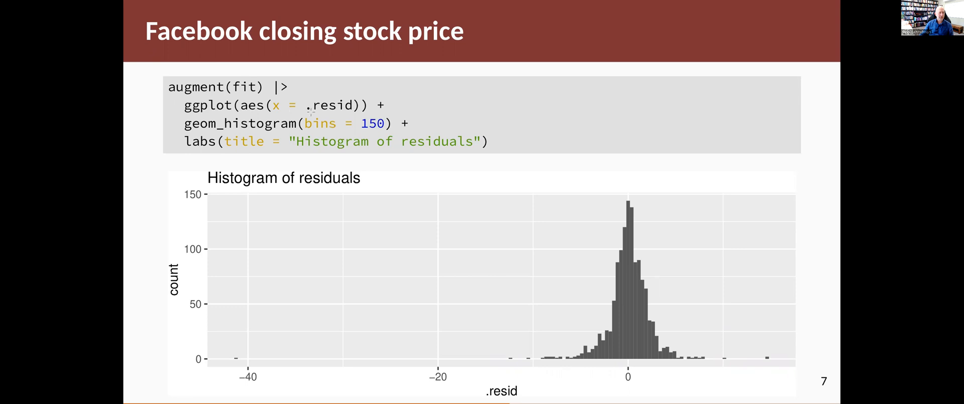
pyautogui.moveTo(336, 128)
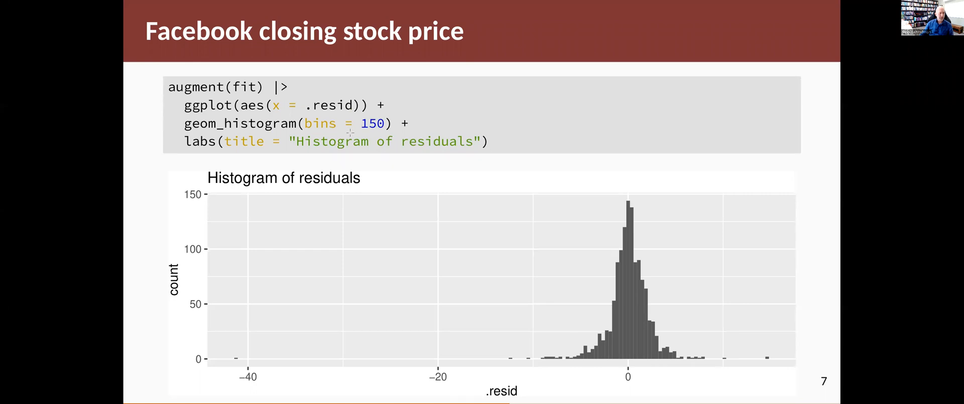
pyautogui.moveTo(537, 352)
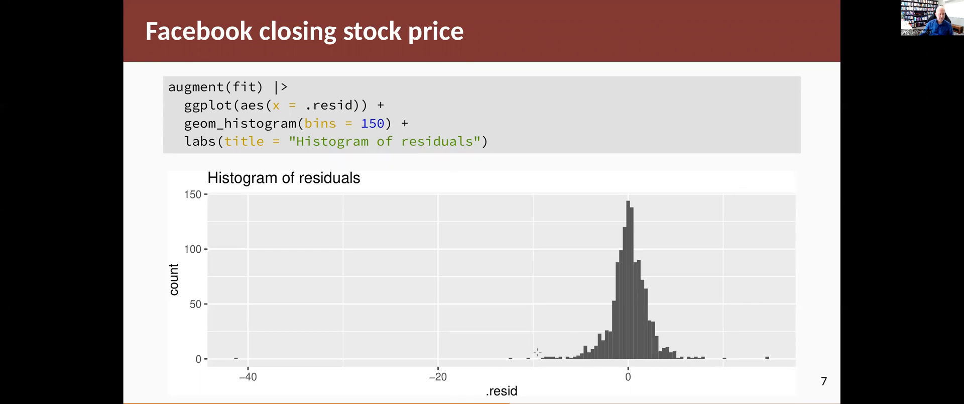
pyautogui.moveTo(730, 355)
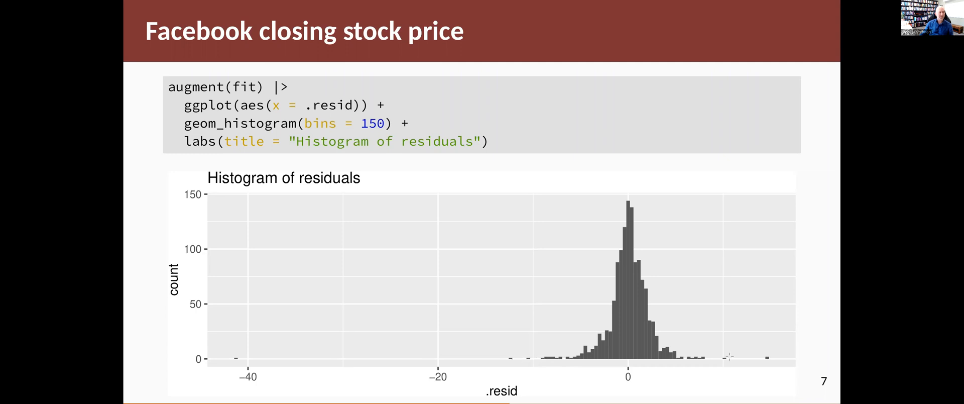
pyautogui.moveTo(583, 342)
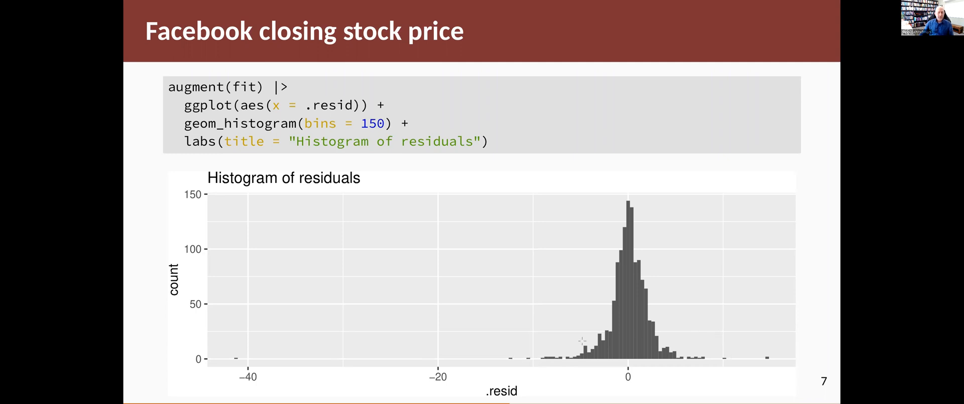
pyautogui.moveTo(407, 343)
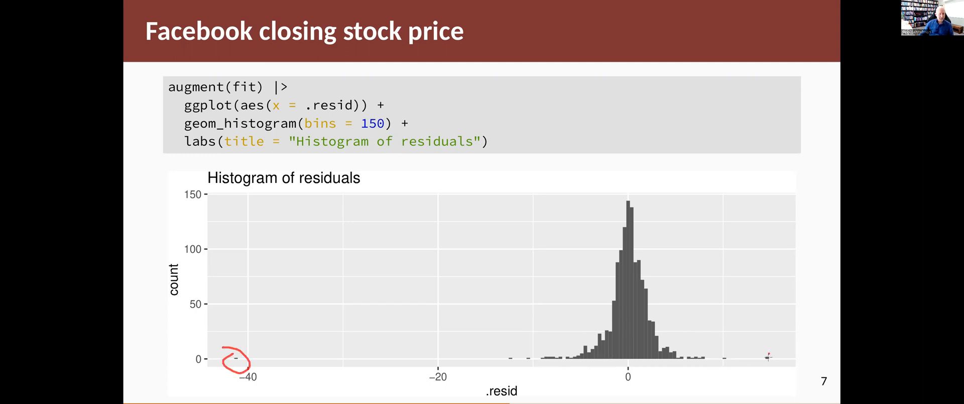
# Circle the far-right outlier near -40 on the residuals histogram, then move to the ACF plot.
pyautogui.moveTo(762, 362); pyautogui.dragTo(774, 353)
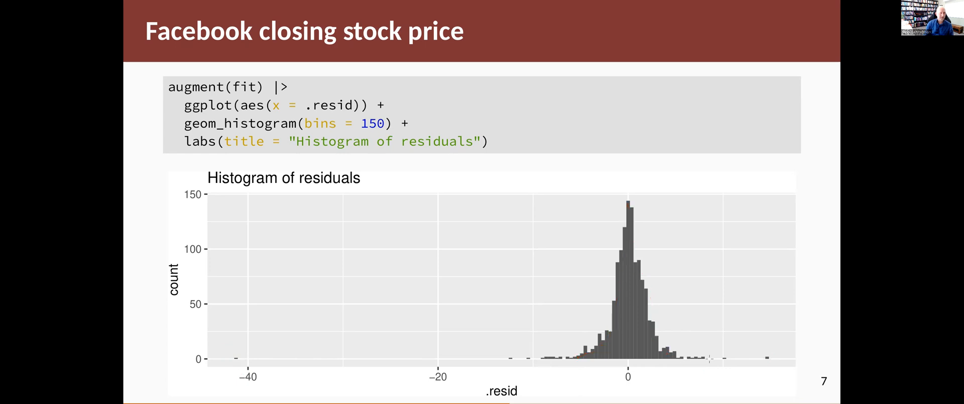
pyautogui.press('right')
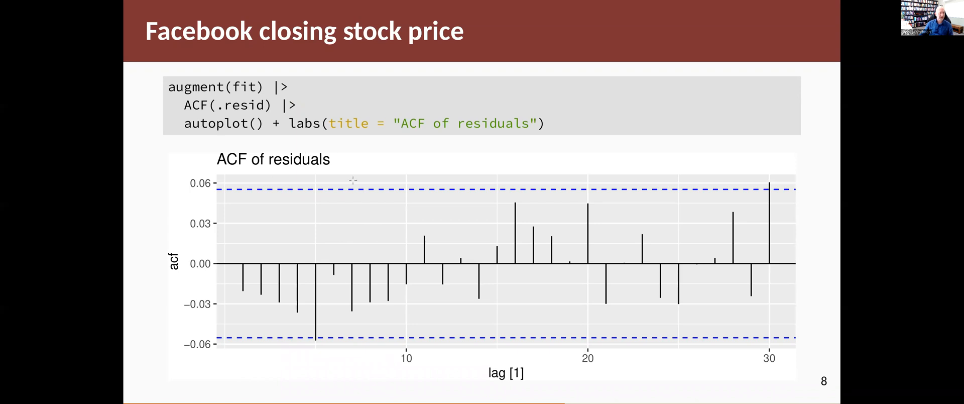
pyautogui.moveTo(690, 234)
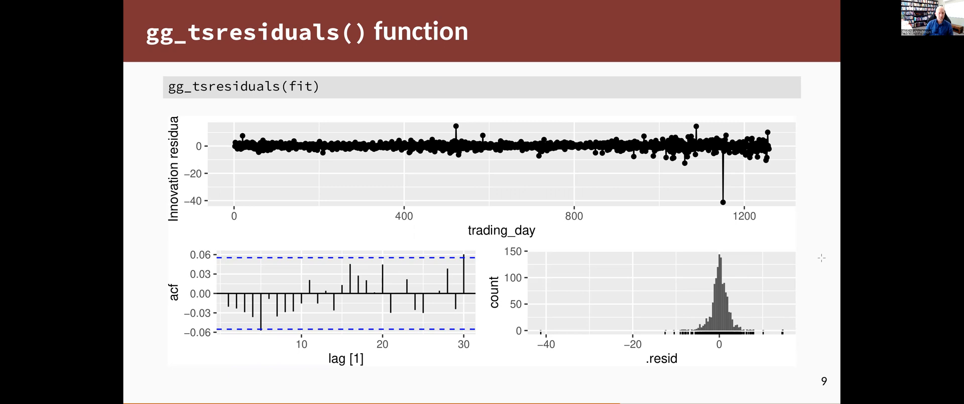
# Advance past the gg_tsresiduals() slide to the white-noise ACF explanation slide.
pyautogui.press('Right')
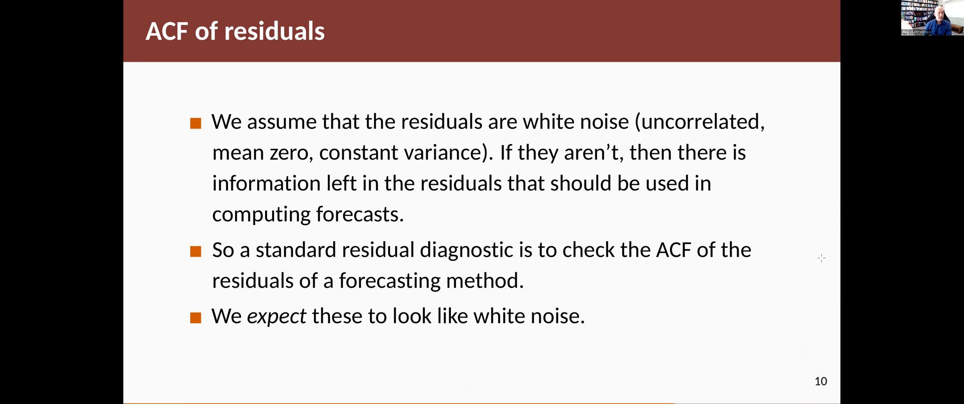
# Return to the gg_tsresiduals() slide with the combined time plot, ACF and histogram.
pyautogui.press('Right')
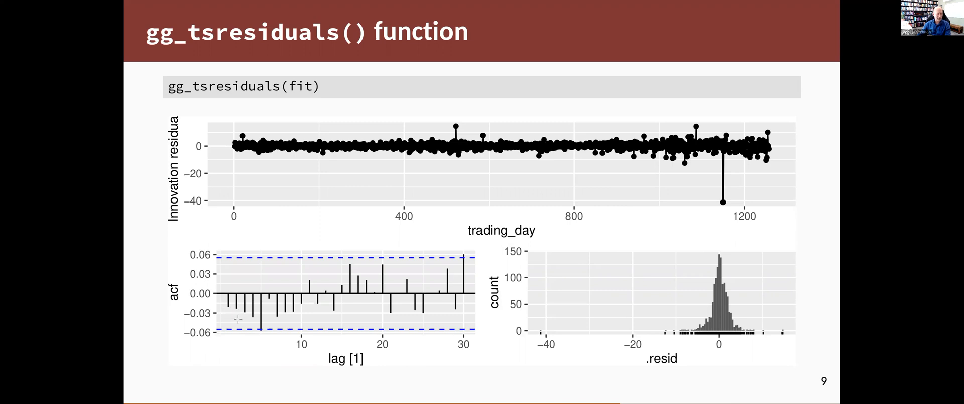
pyautogui.moveTo(265, 333)
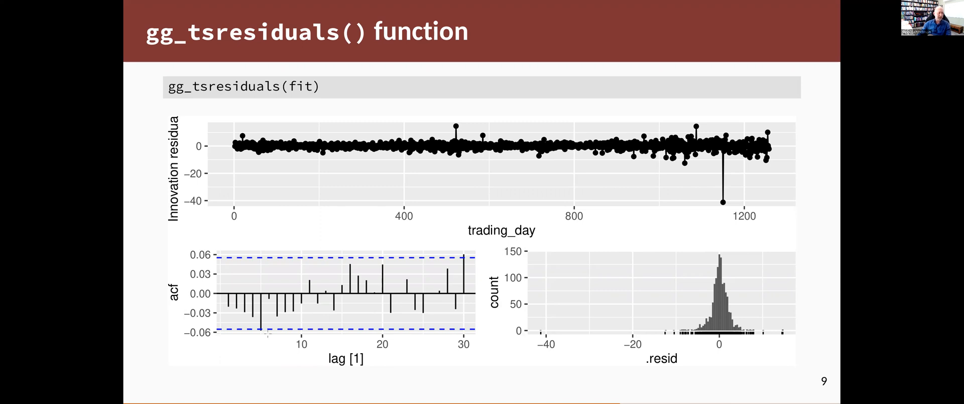
pyautogui.moveTo(581, 237)
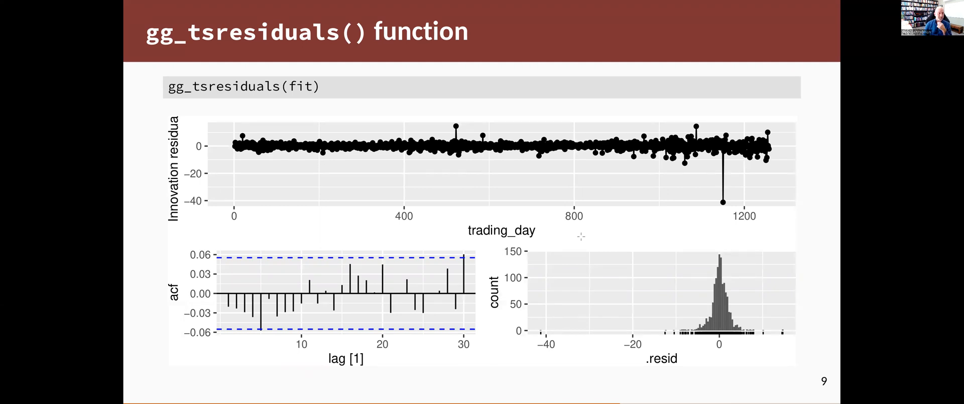
# Advance to the Portmanteau tests slide defining r_k as lag-k residual autocorrelation.
pyautogui.press('Right')
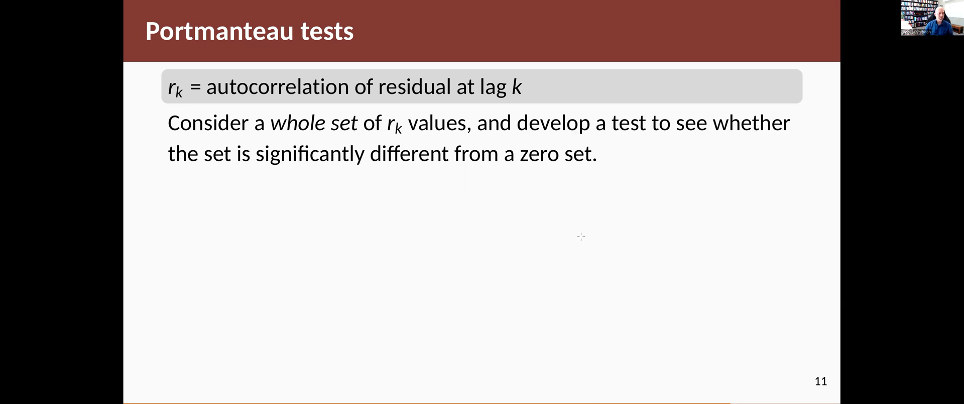
# Reveal the Box-Pierce Q formula with its small/large Q notes and clear the ink around ℓ.
pyautogui.press('right')
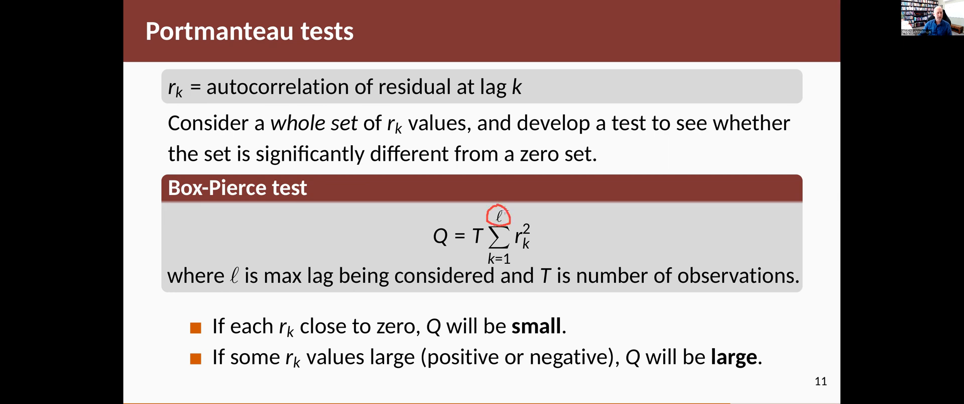
pyautogui.moveTo(546, 229)
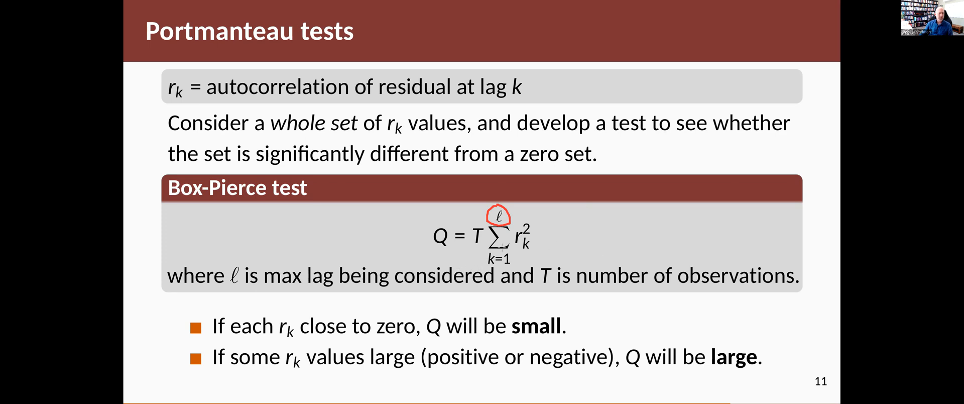
pyautogui.moveTo(585, 238)
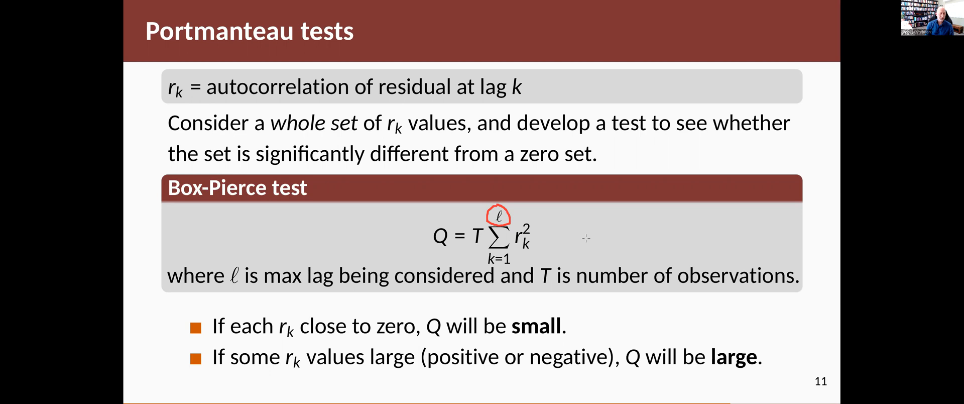
pyautogui.click(497, 216)
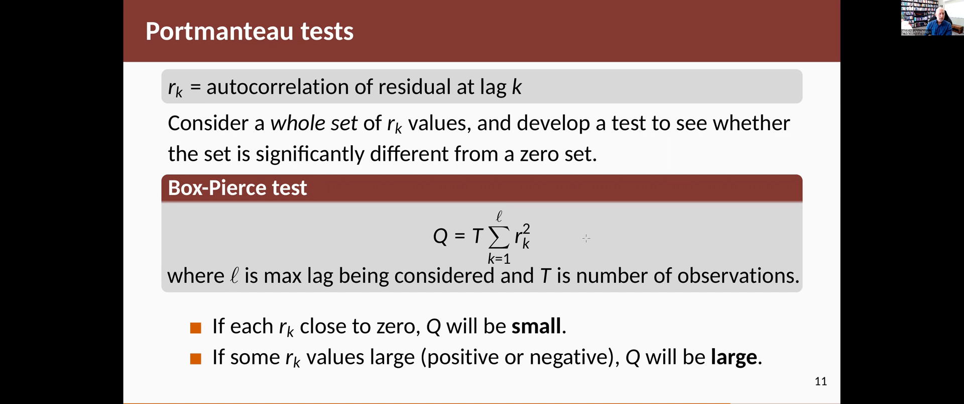
# Show the Ljung-Box test version and strike out h for ℓ in the preferences bullet.
pyautogui.press('Right')
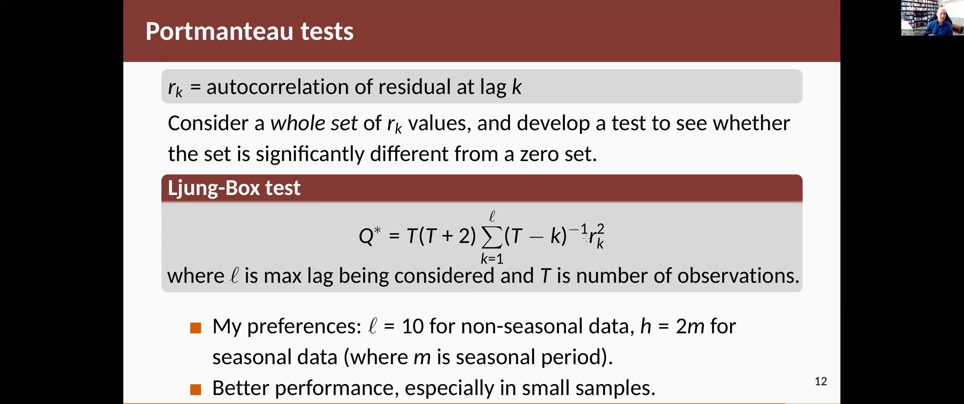
pyautogui.moveTo(413, 263)
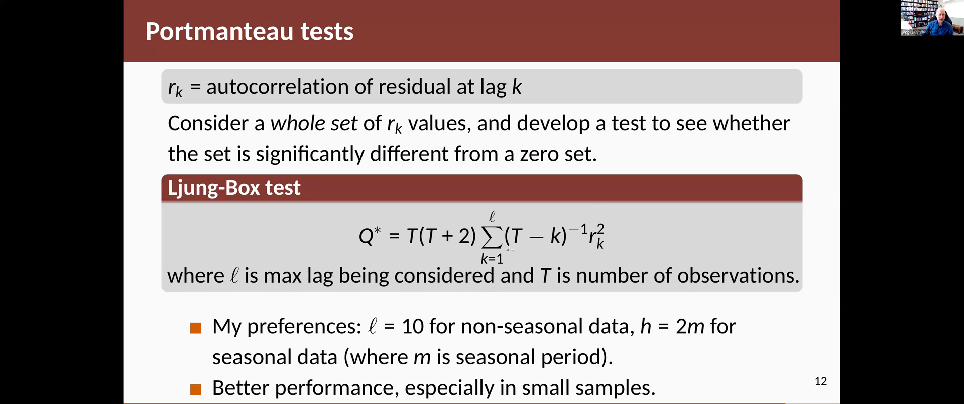
pyautogui.moveTo(510, 251); pyautogui.dragTo(563, 249)
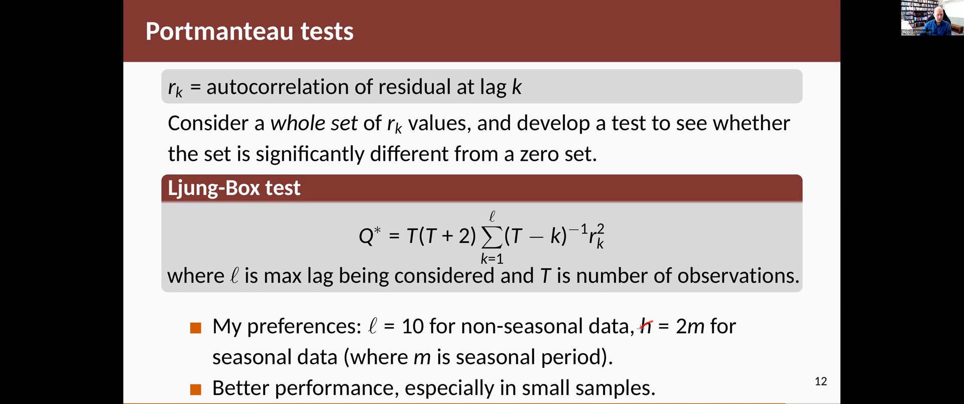
pyautogui.moveTo(649, 307); pyautogui.dragTo(645, 293)
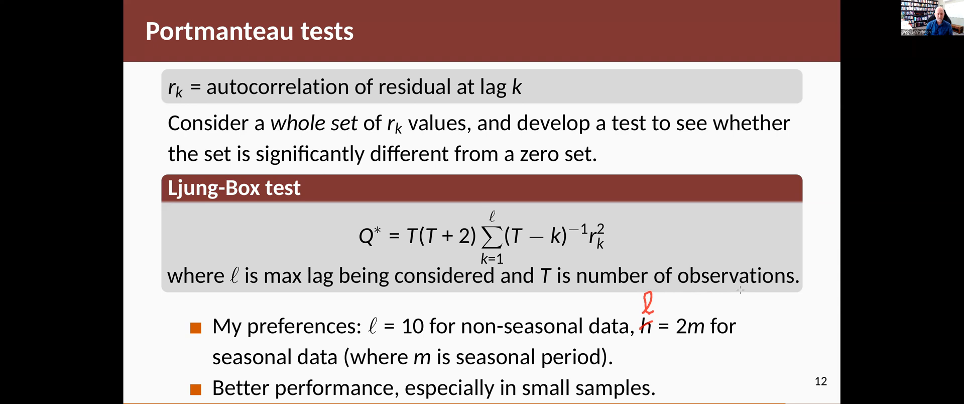
pyautogui.click(646, 306)
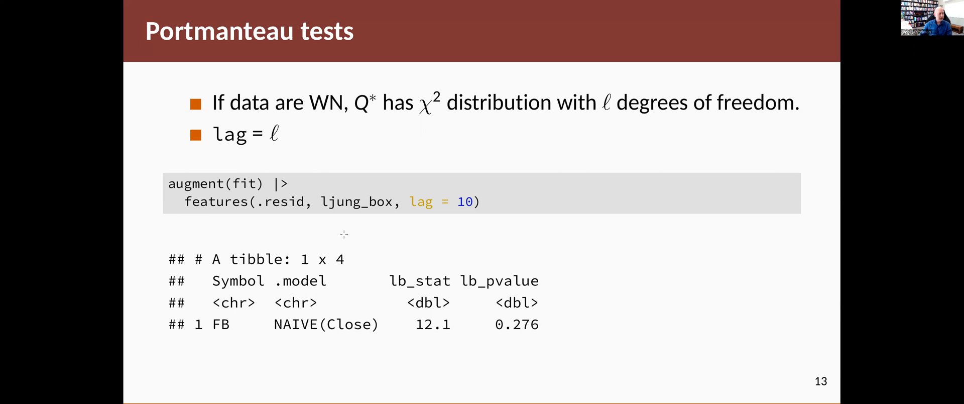
pyautogui.moveTo(197, 209)
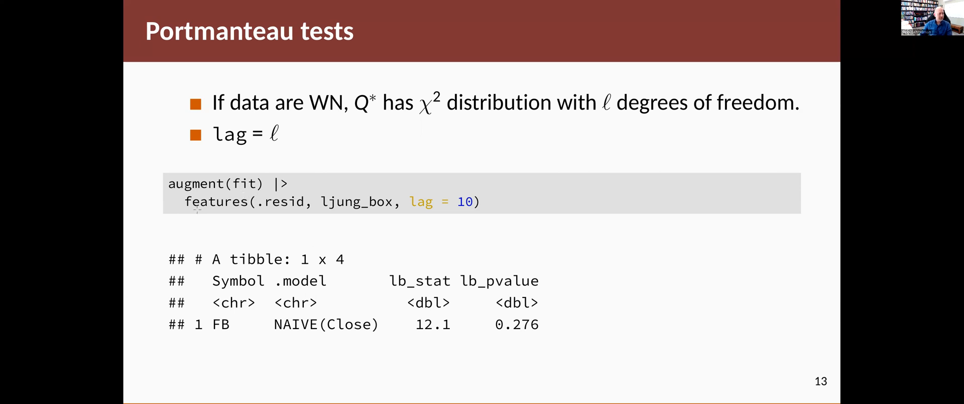
pyautogui.moveTo(265, 219)
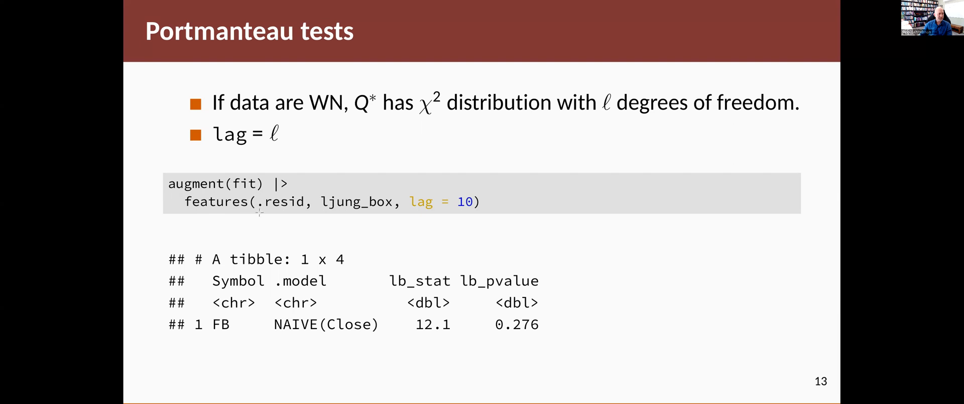
# Underline .resid in the features call and NAIVE(Close) in the output table.
pyautogui.moveTo(258, 211); pyautogui.dragTo(391, 211)
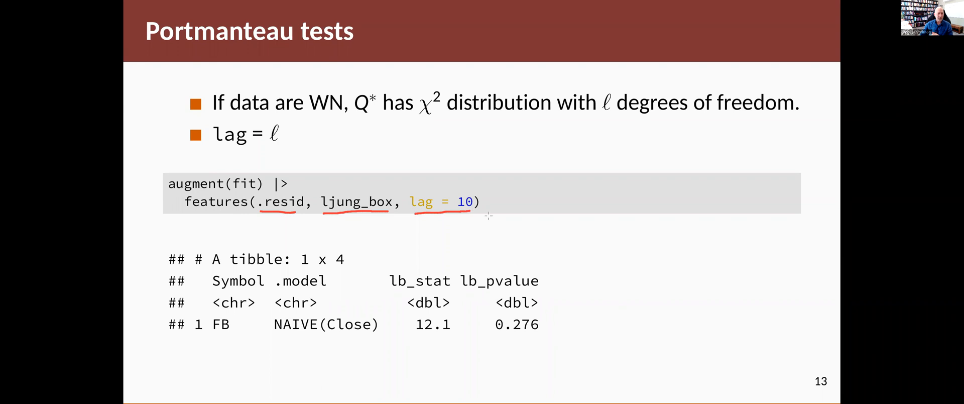
pyautogui.moveTo(527, 226)
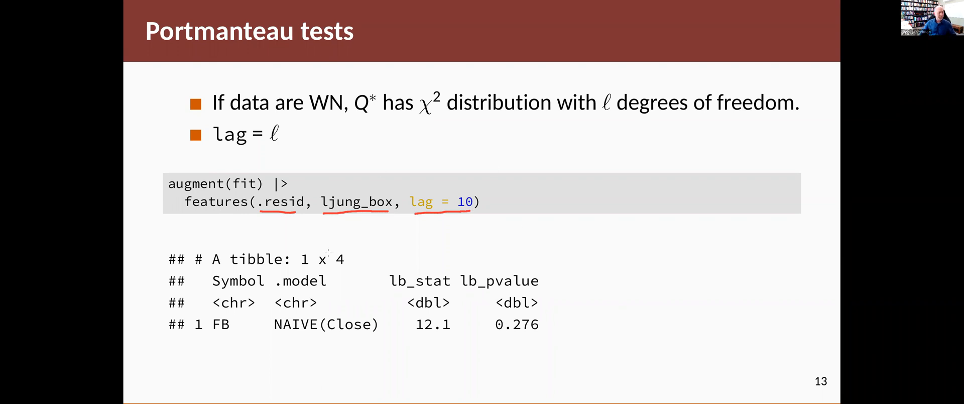
pyautogui.moveTo(252, 332)
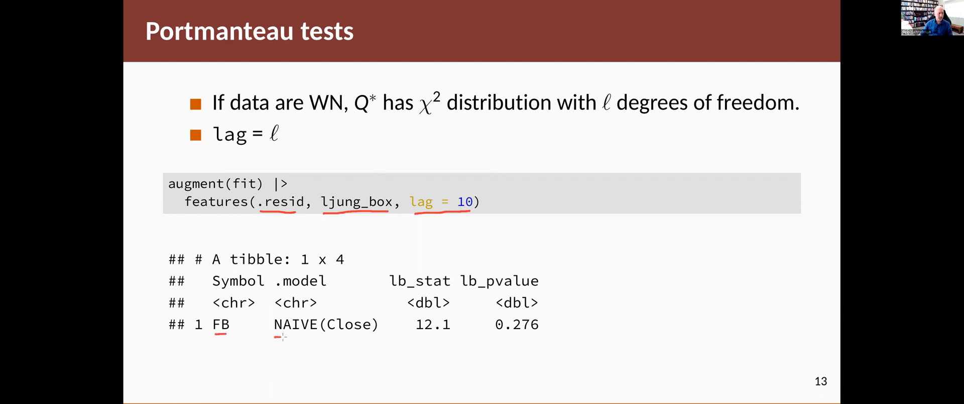
pyautogui.moveTo(272, 337); pyautogui.dragTo(374, 336)
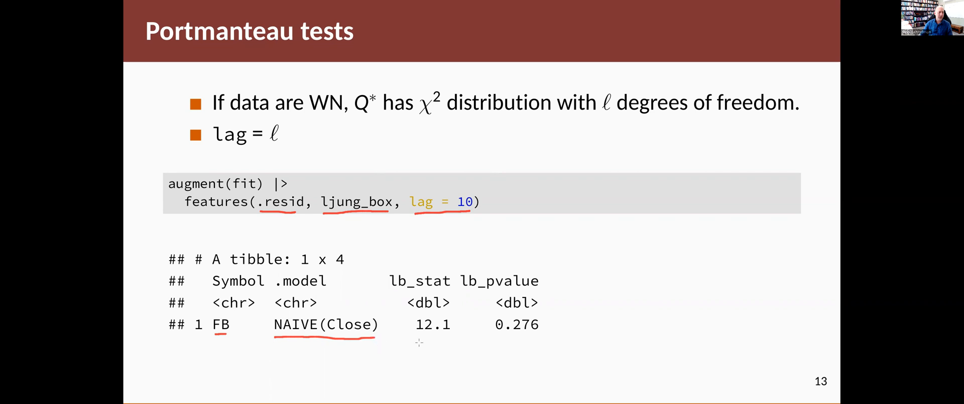
pyautogui.moveTo(421, 253)
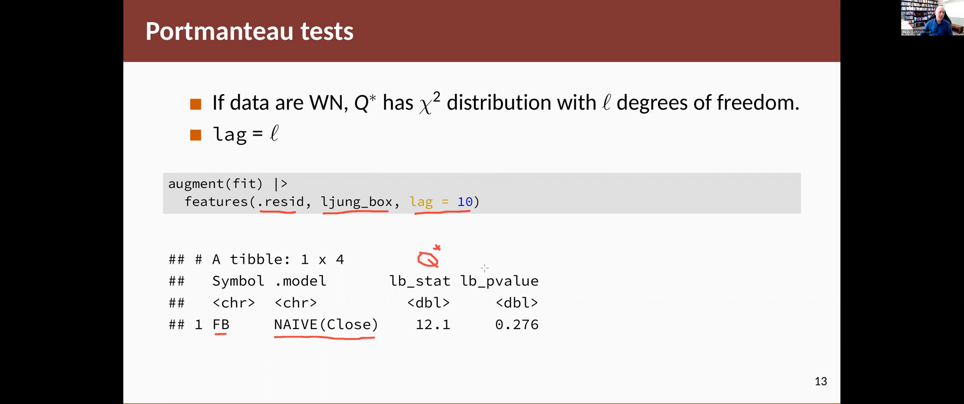
pyautogui.moveTo(513, 256)
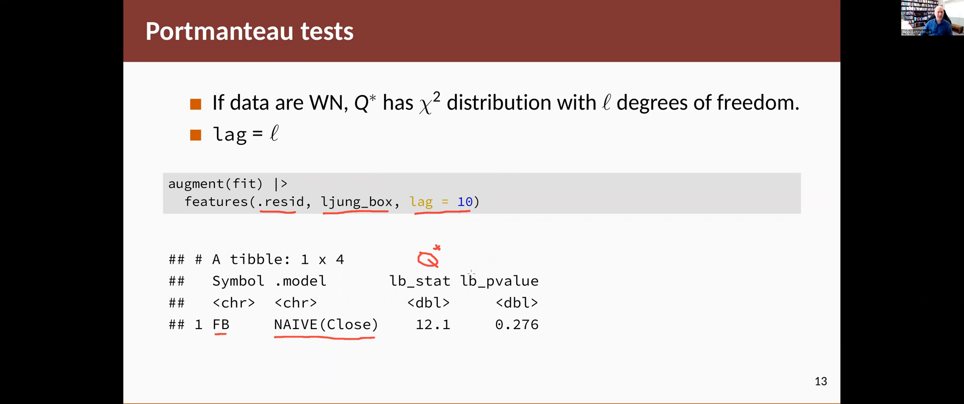
pyautogui.moveTo(471, 268)
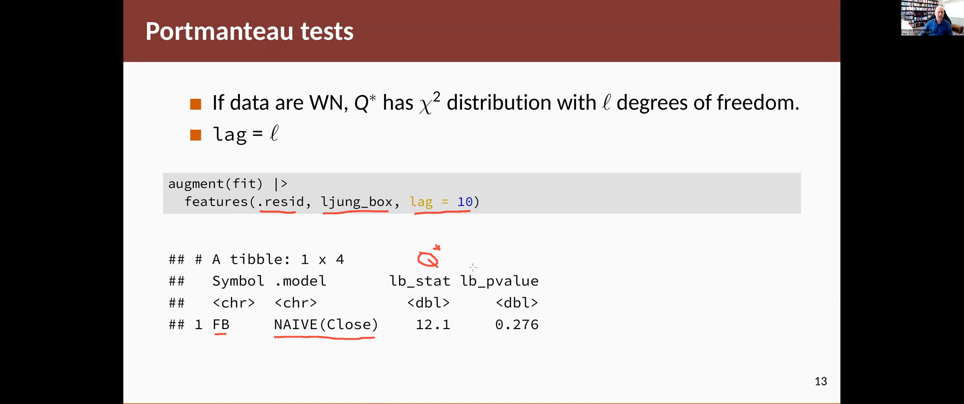
pyautogui.moveTo(531, 300)
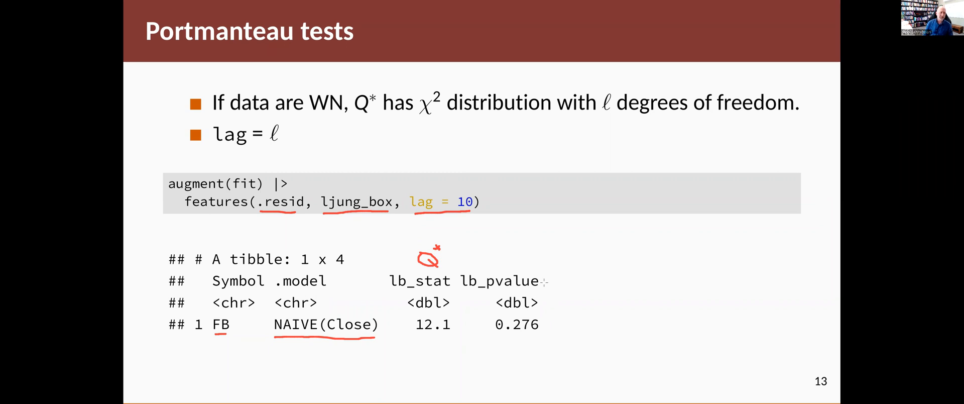
pyautogui.moveTo(527, 255)
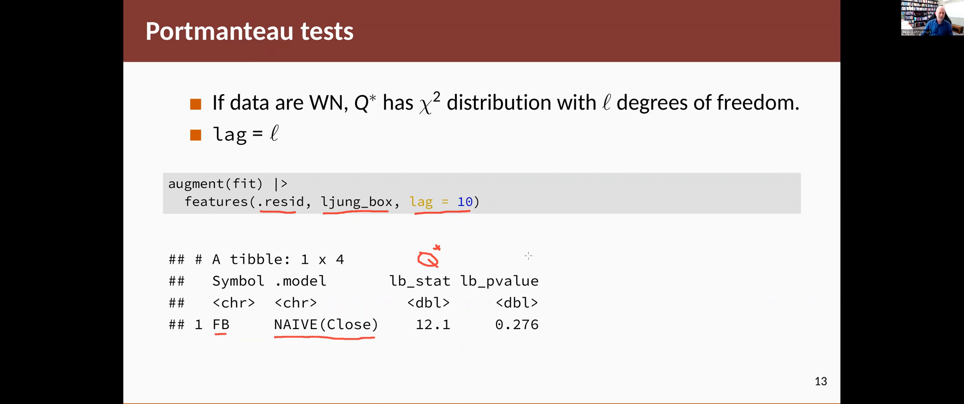
# Write < 0.05 above the p-value column and underline the p-value 0.276.
pyautogui.moveTo(541, 255); pyautogui.dragTo(527, 258)
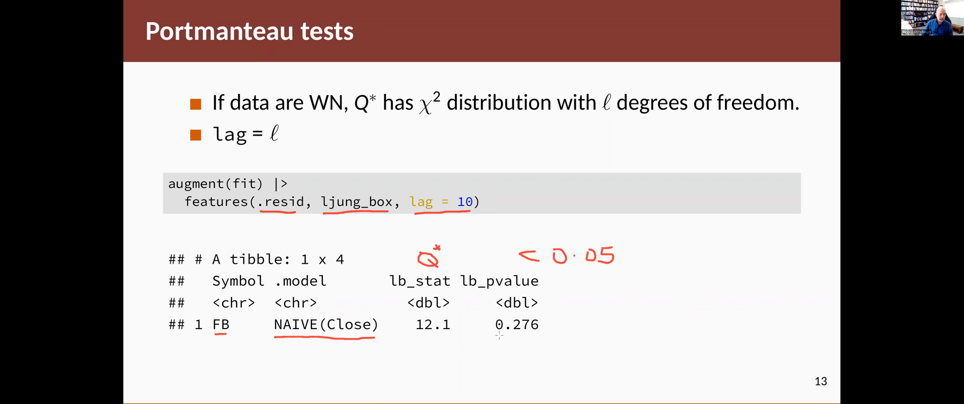
pyautogui.moveTo(498, 337); pyautogui.dragTo(544, 336)
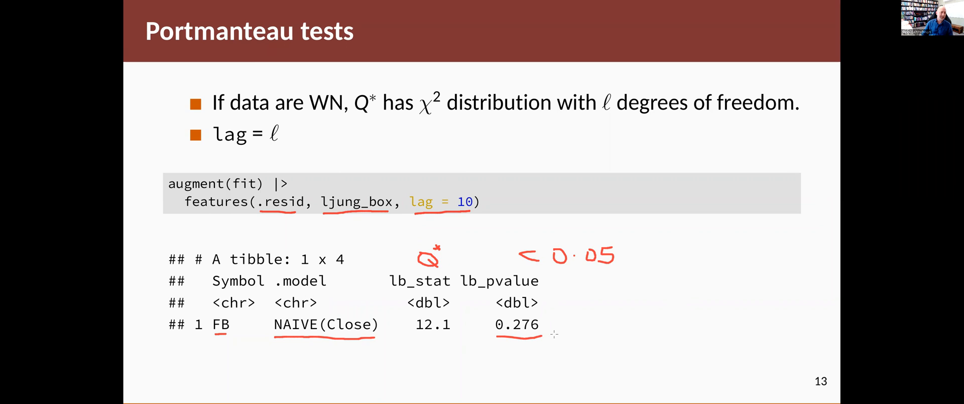